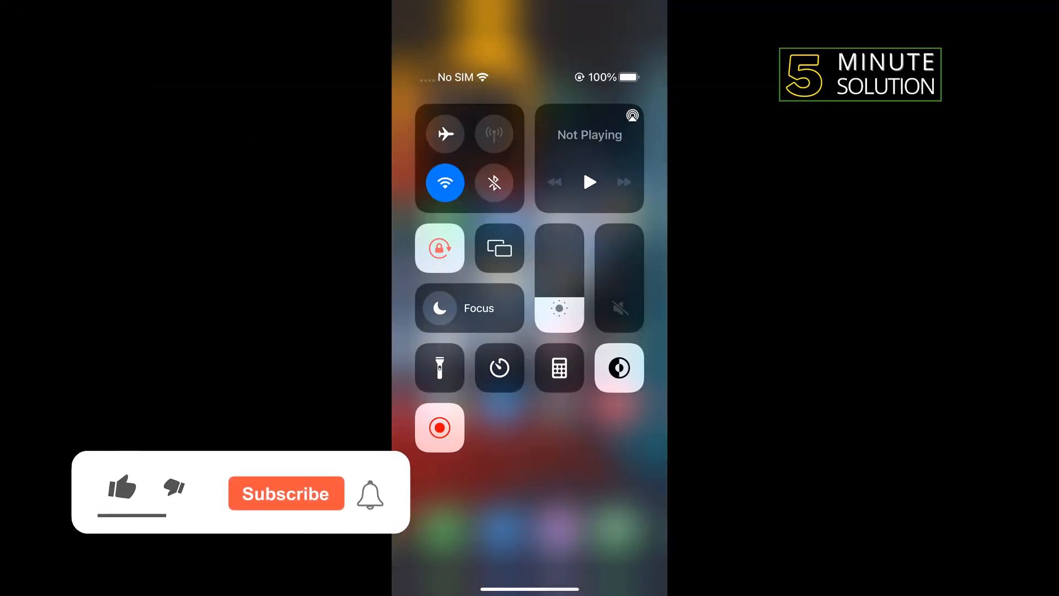
Turn off Portrait Orientation Lock from Control Center and return to the Calculator showing 0
{"action": "left_click", "coordinate": [122, 487]}
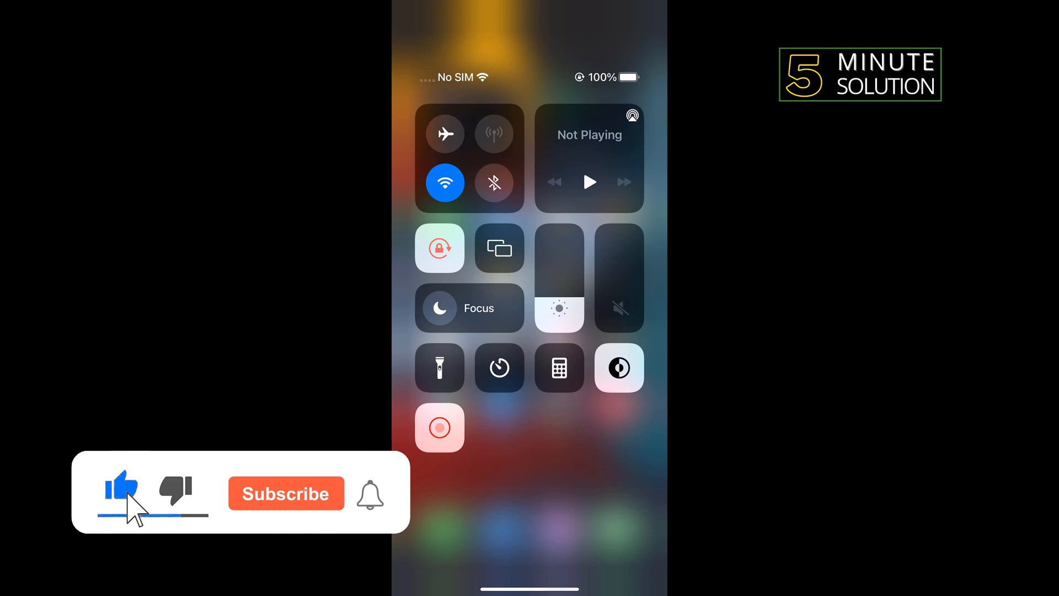
{"action": "left_click", "coordinate": [439, 248]}
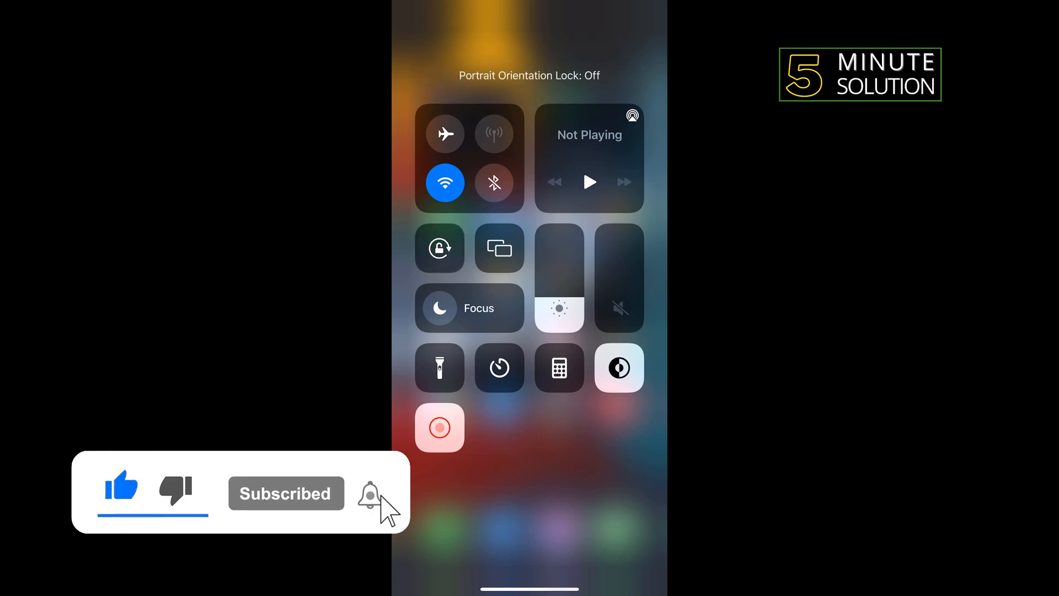
{"action": "left_click", "coordinate": [558, 368]}
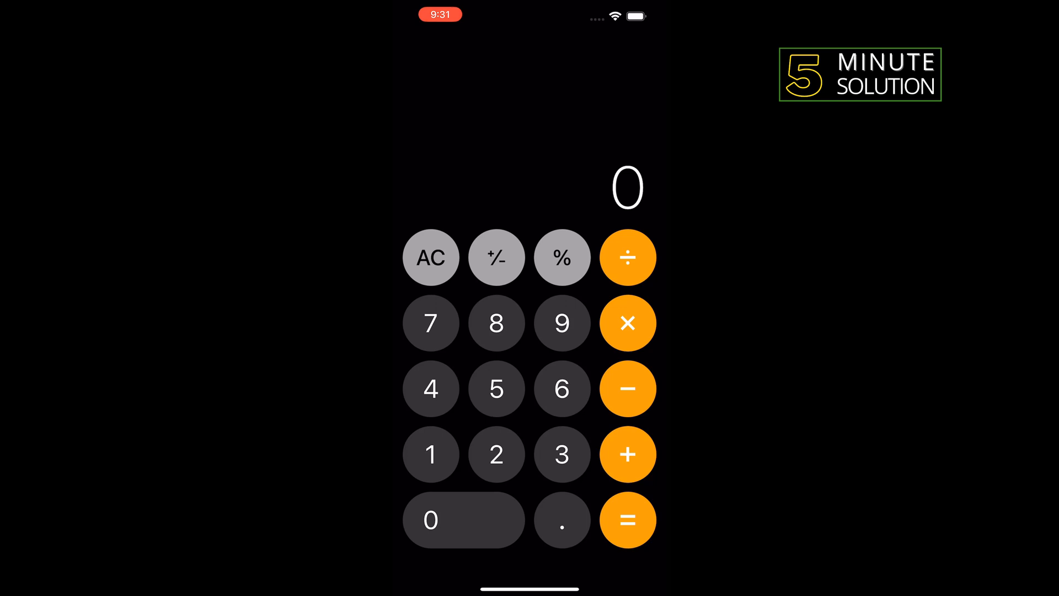
Rotate to landscape so the Calculator shows its scientific keypad, with 999 entered
{"action": "left_click", "coordinate": [561, 388]}
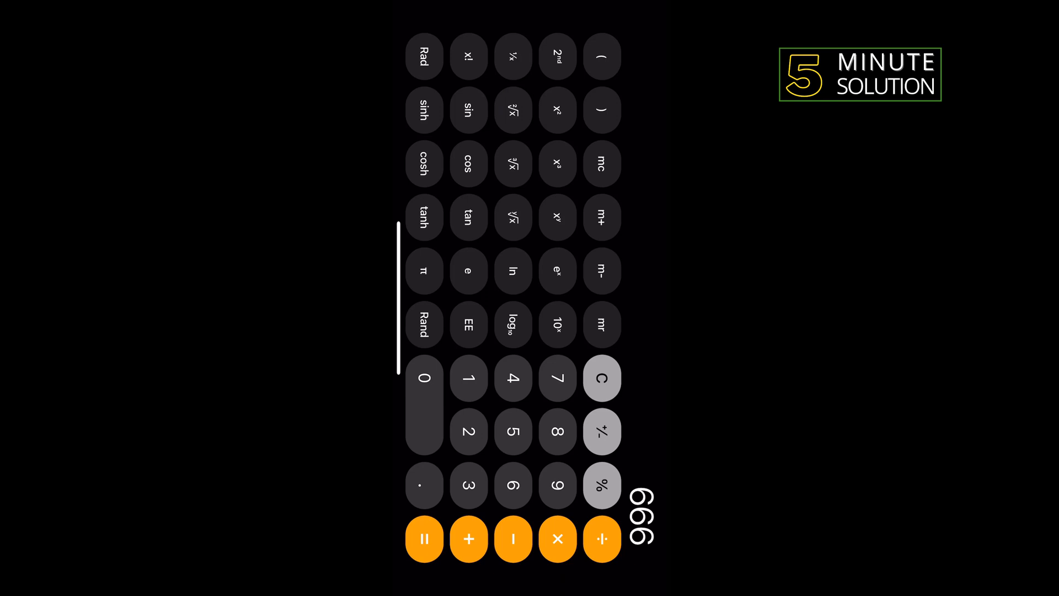
Enter 854 on the scientific keypad, then clear the display back to 0 with C
{"action": "left_click", "coordinate": [600, 377]}
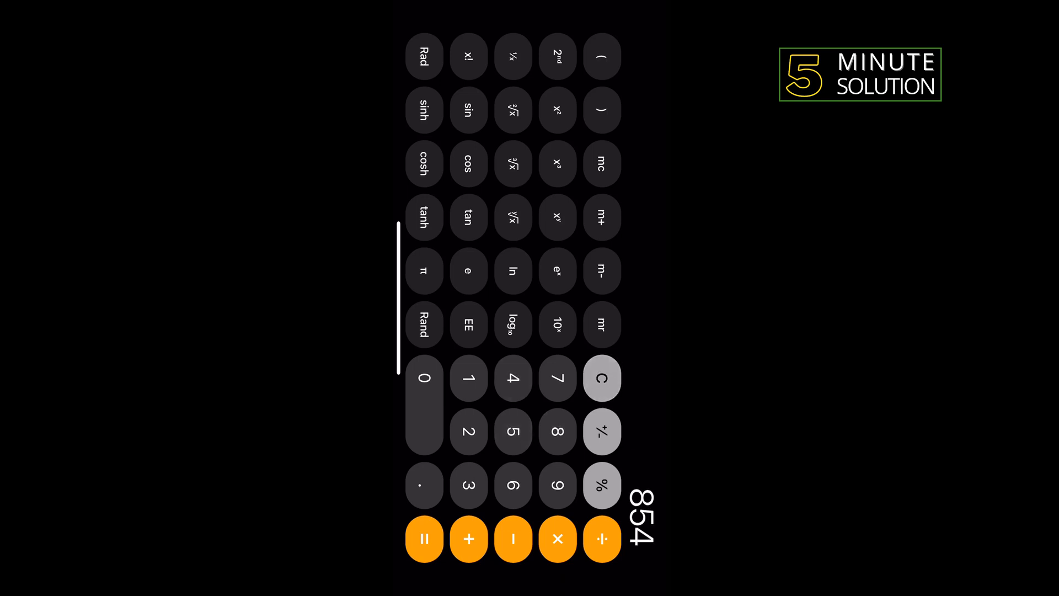
{"action": "left_click", "coordinate": [601, 377]}
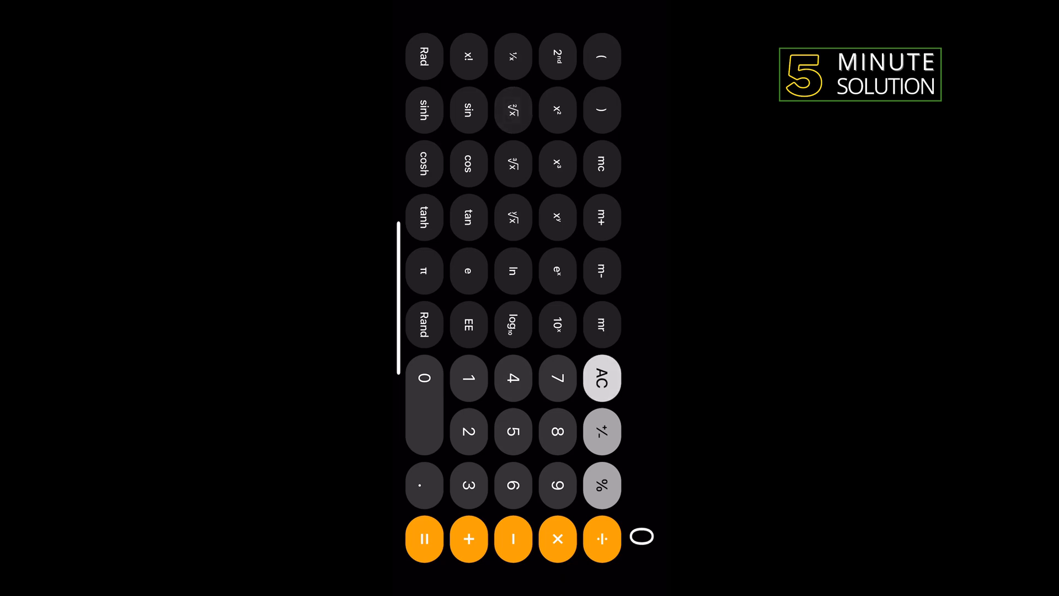